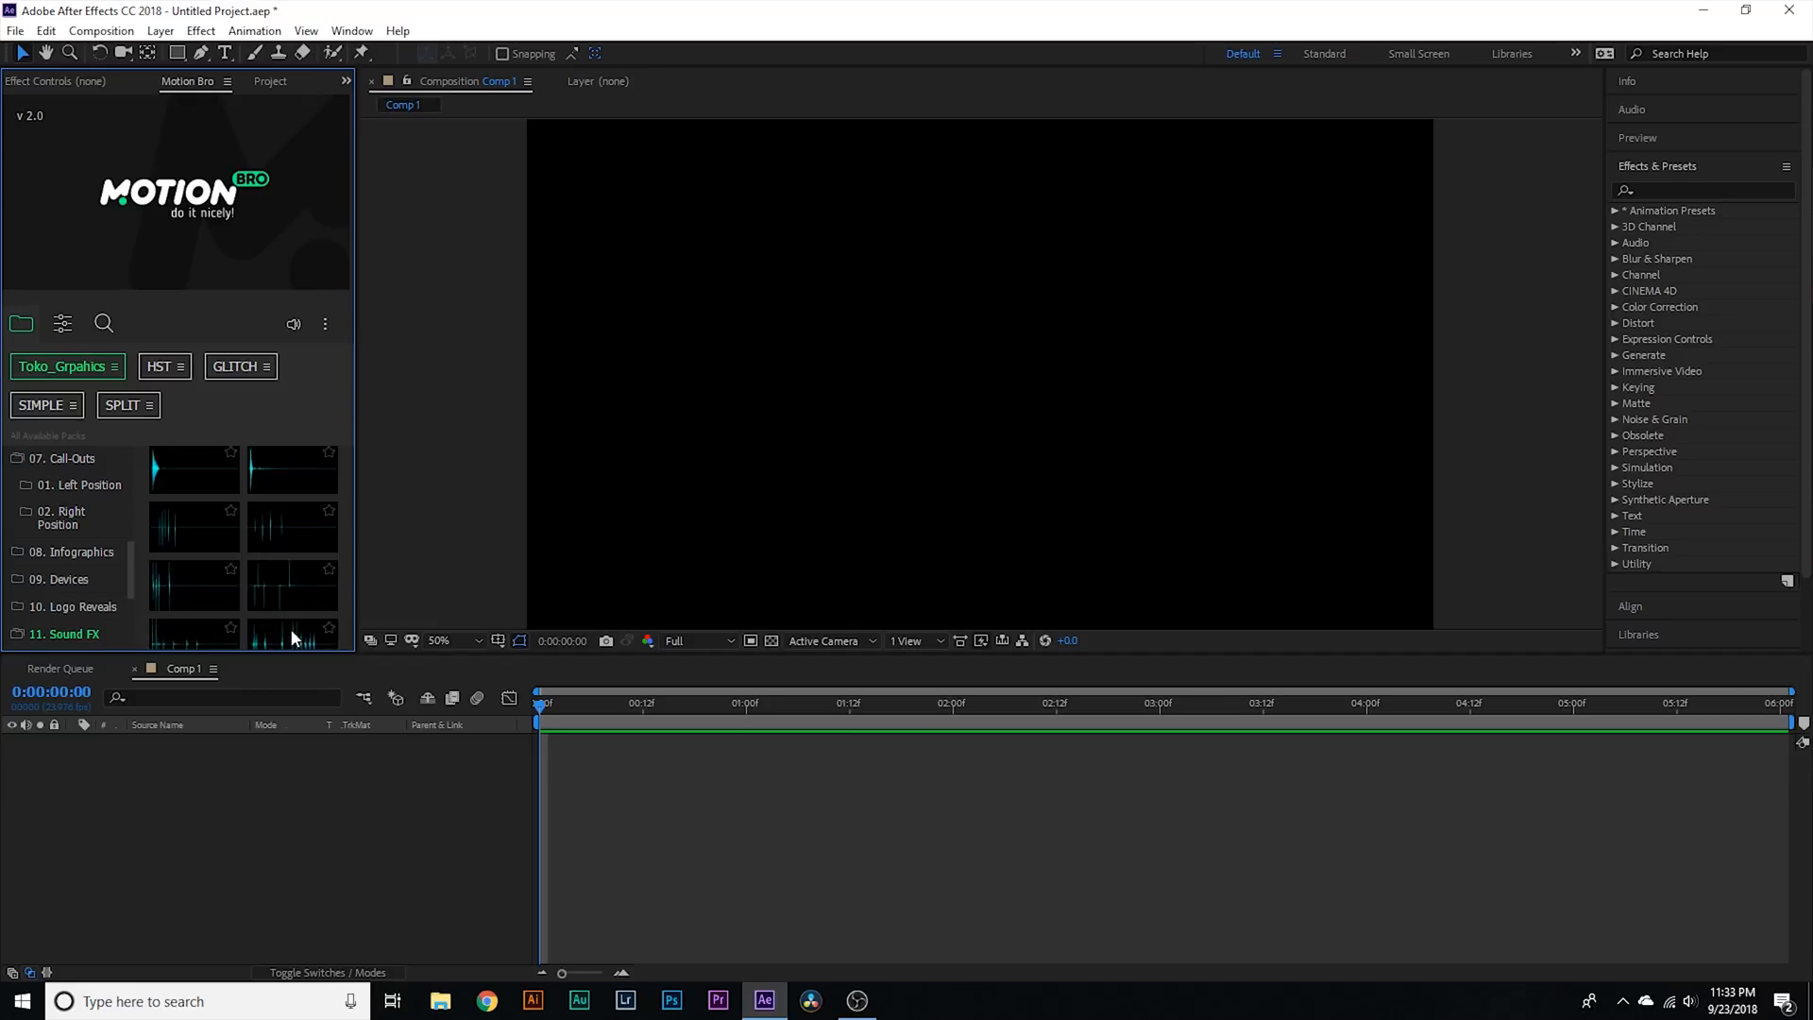
Step: Preview two Sound FX clips in Motion Bro, showing the BUBBLES through PERCUSSION categories
click(291, 541)
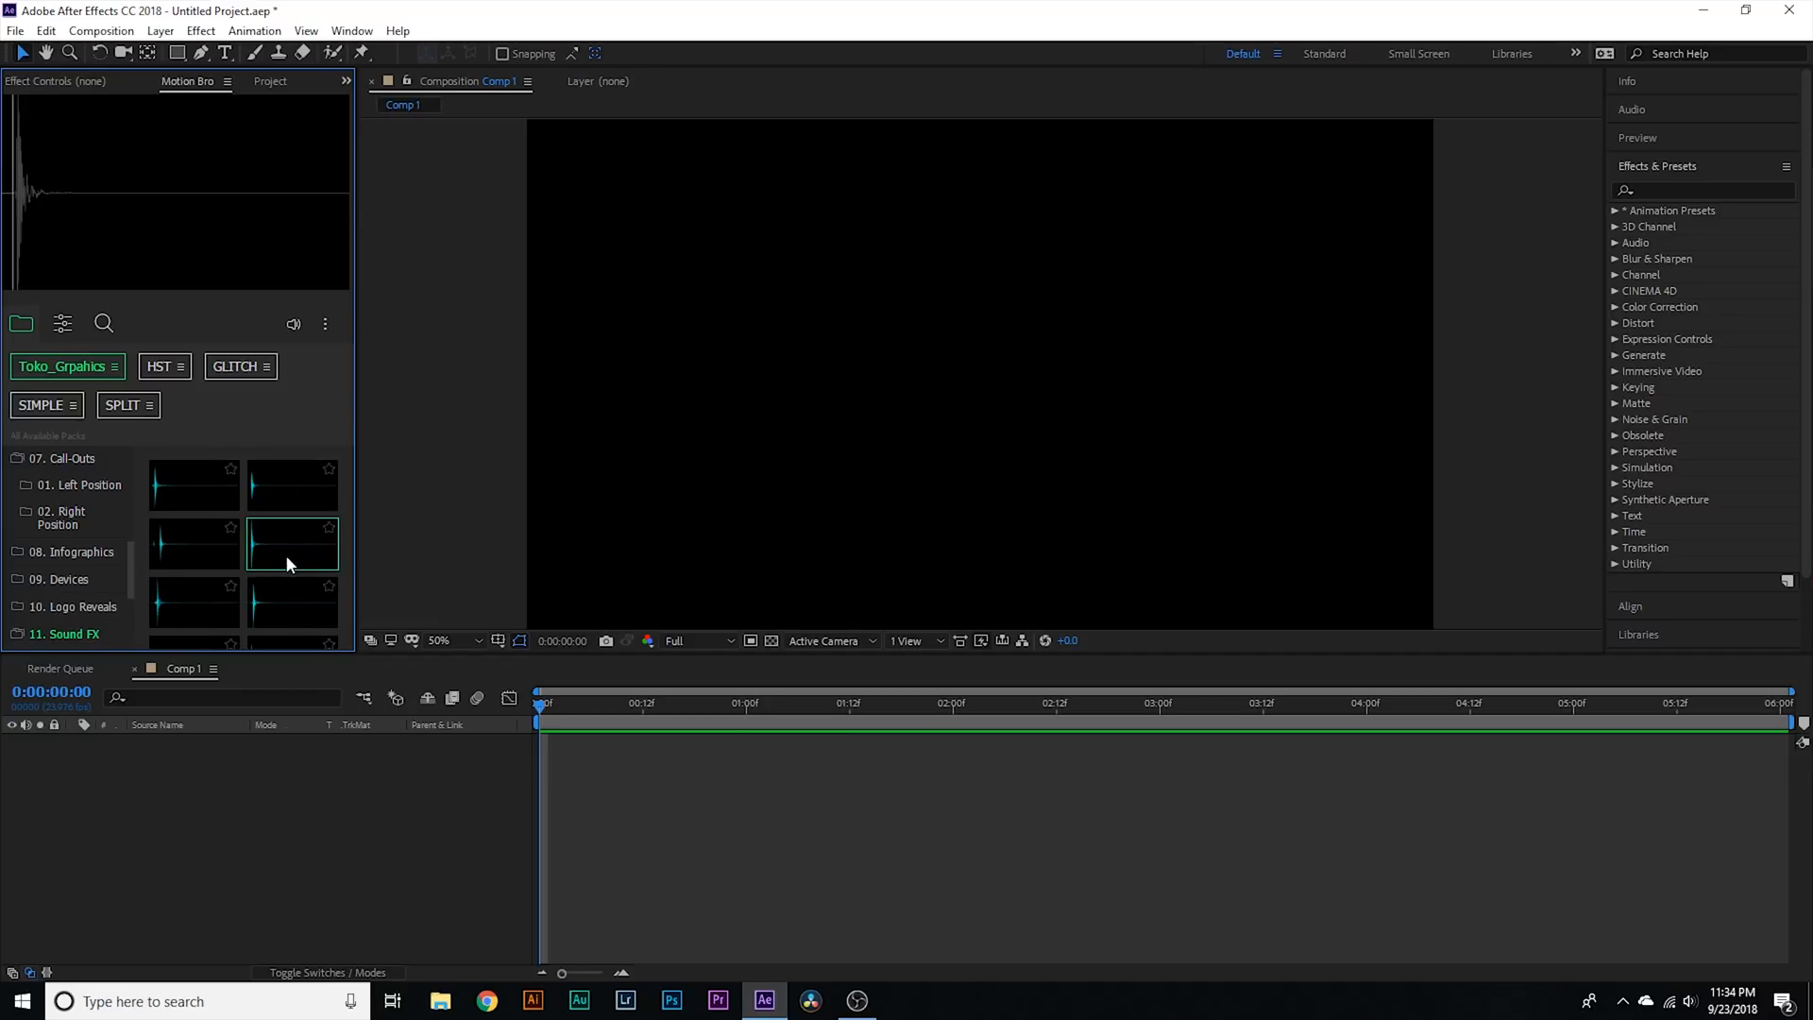
mouse_move(290, 544)
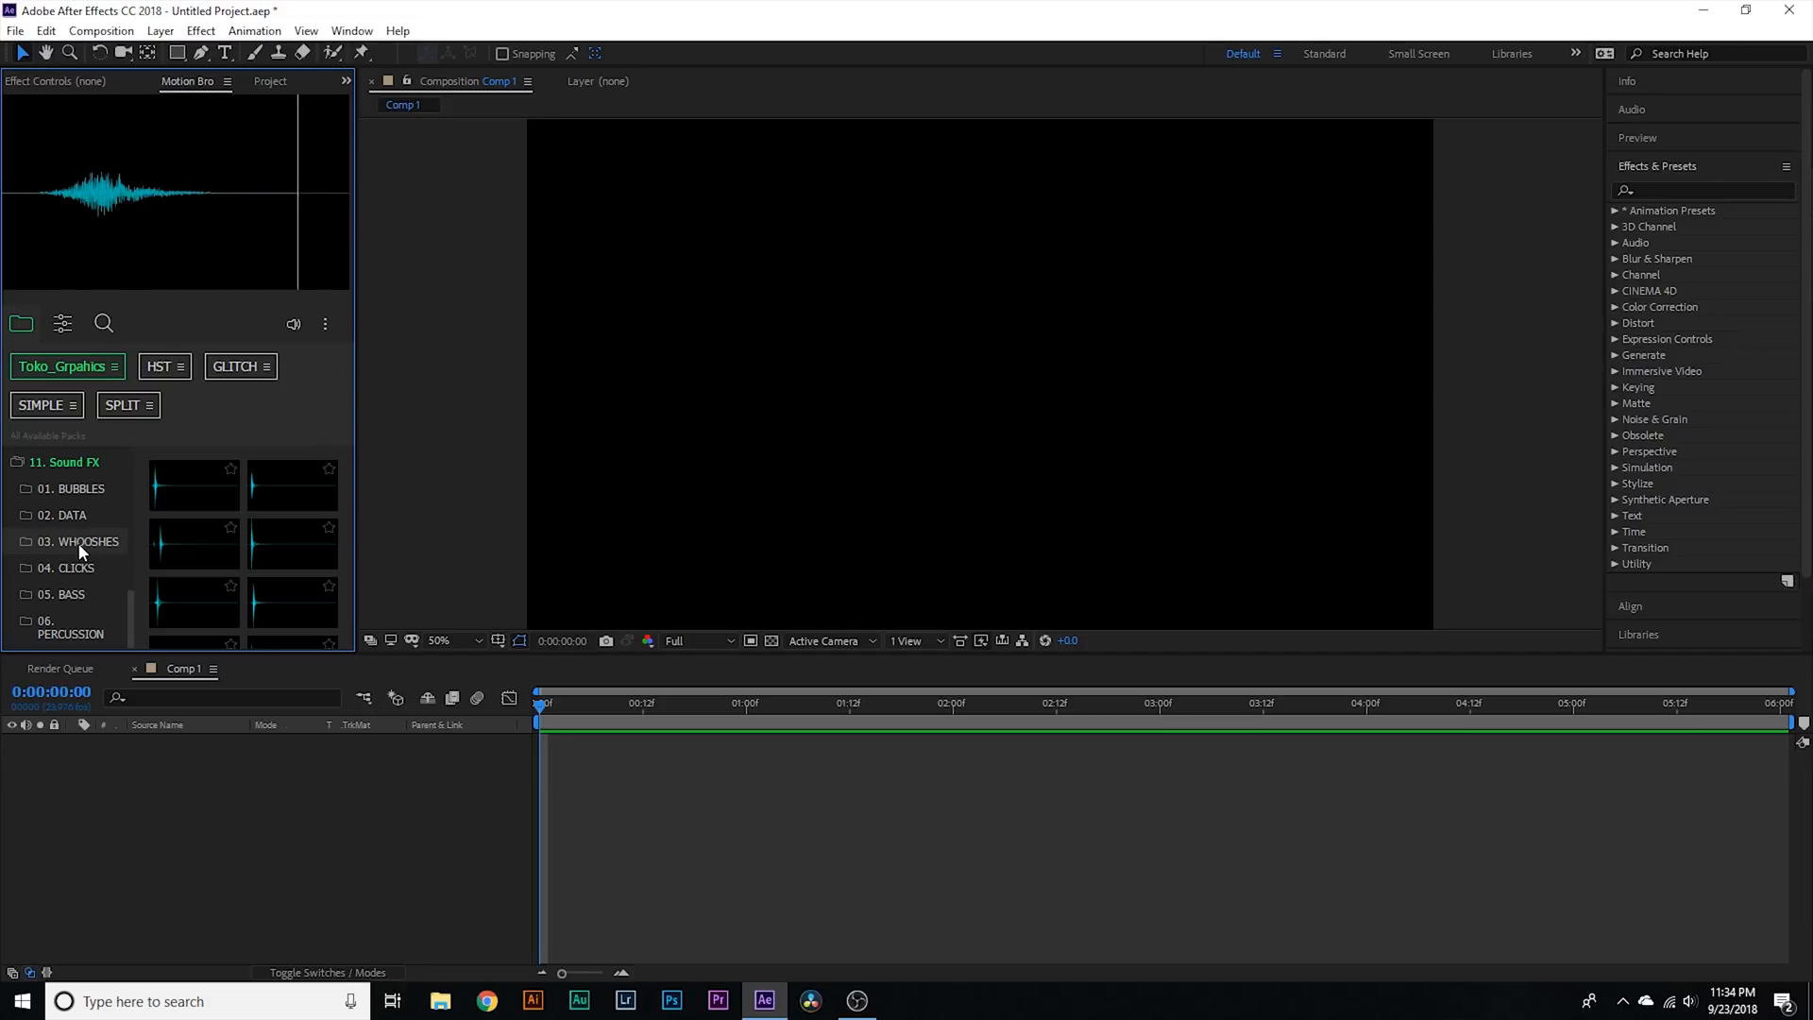
click(193, 599)
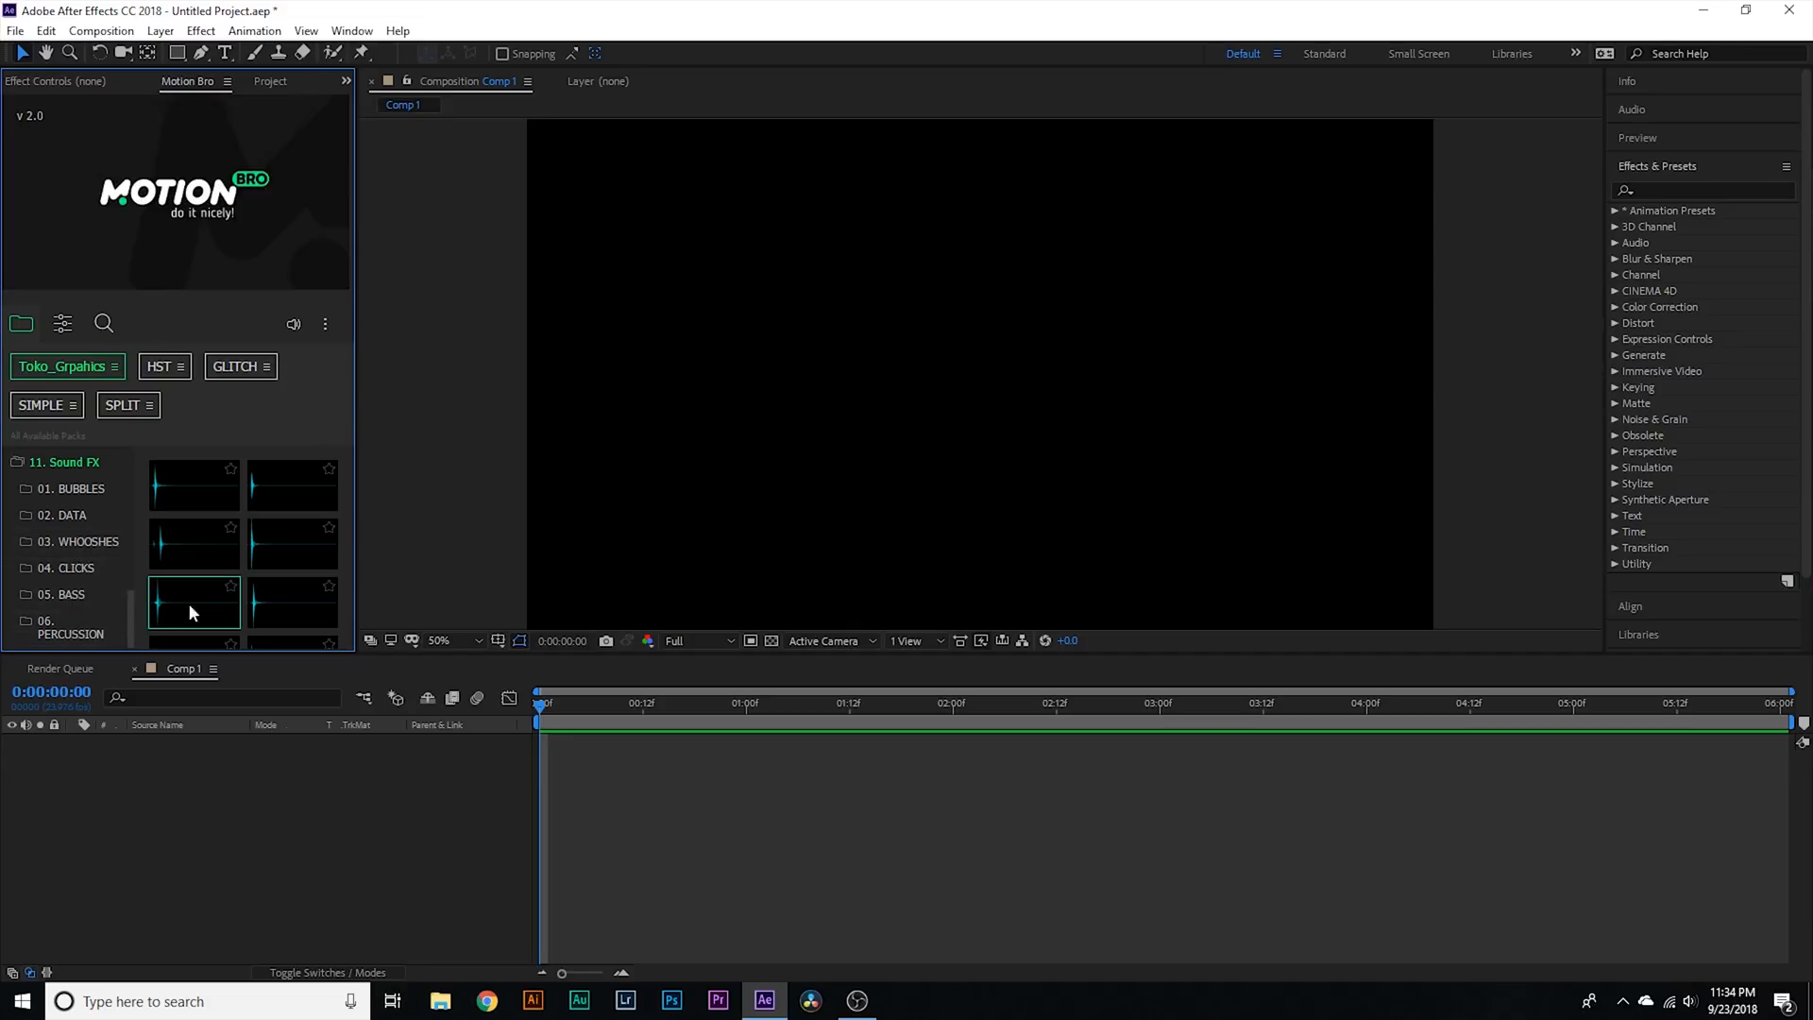